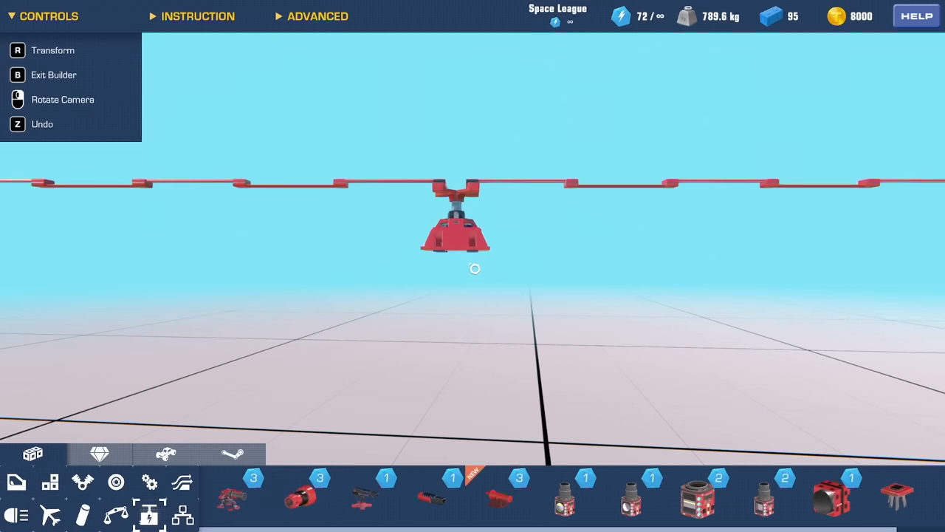
Step: Place a block beneath the arm's central hub, then leave the builder to spawn the contraption
left_click(455, 237)
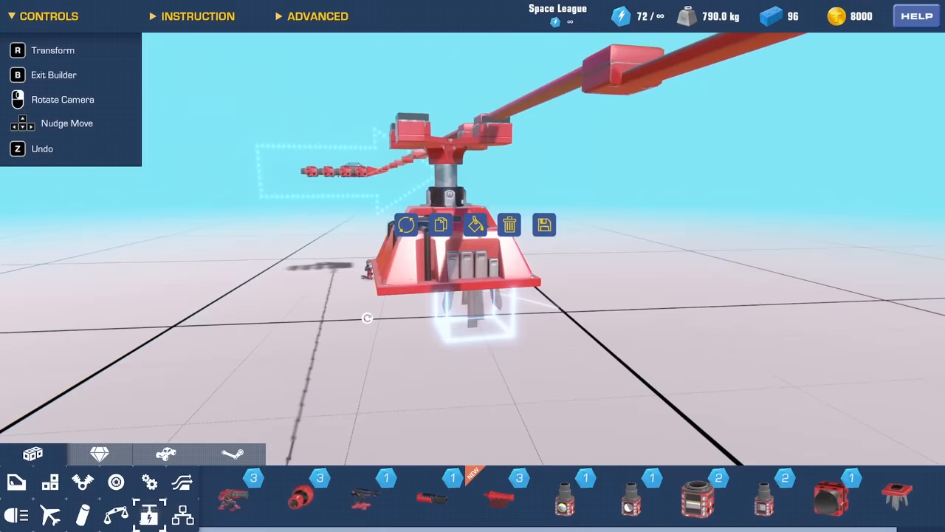
key("b")
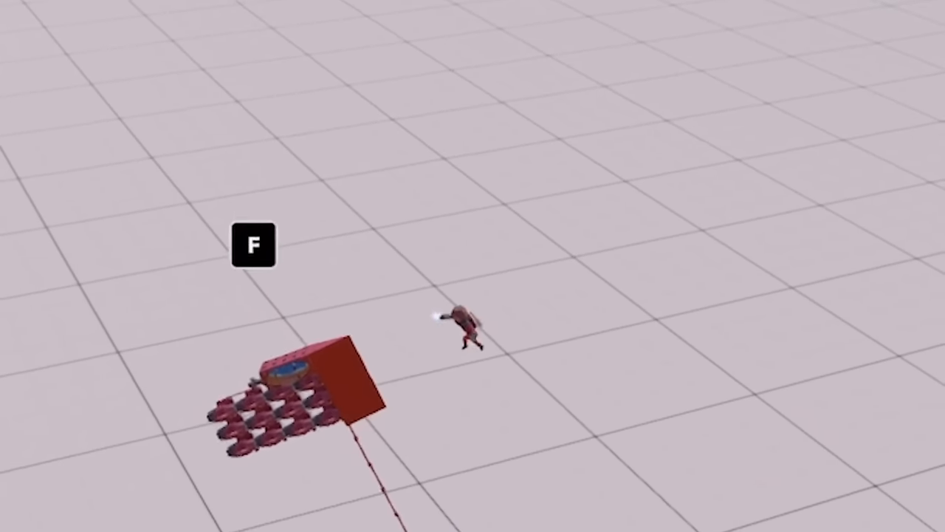
Step: Interact with the engine-covered block contraption on the test ground
key("f")
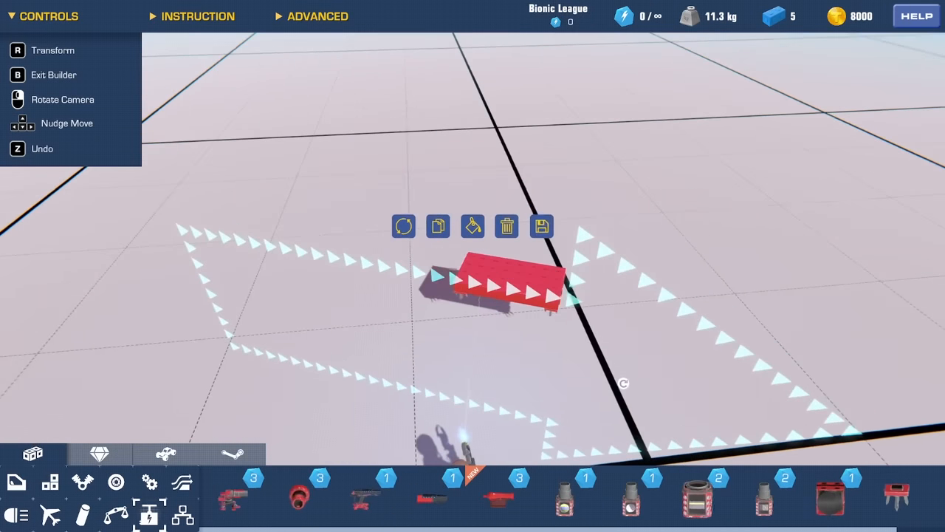
mouse_move(115, 481)
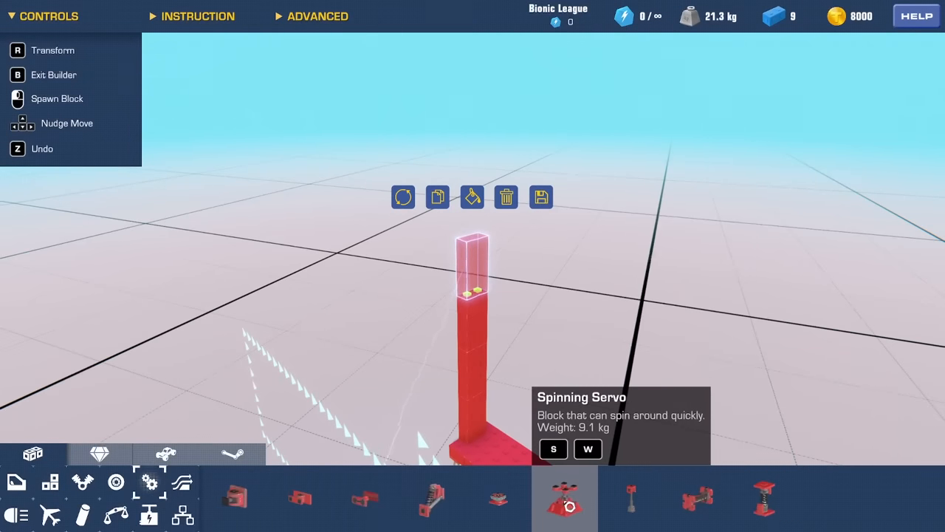
Step: Crown the pillar with a spinning servo, extend the arm with a block and rotate the top block
left_click(564, 496)
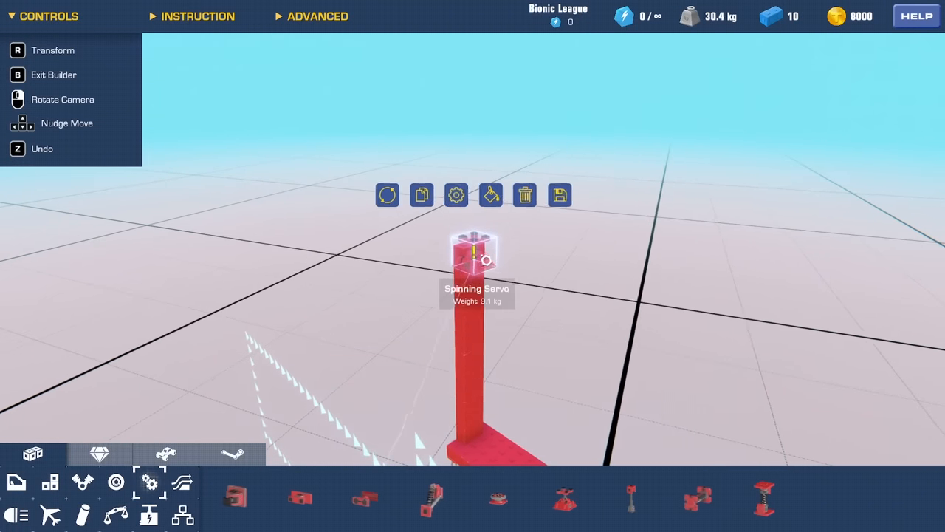
left_click(387, 195)
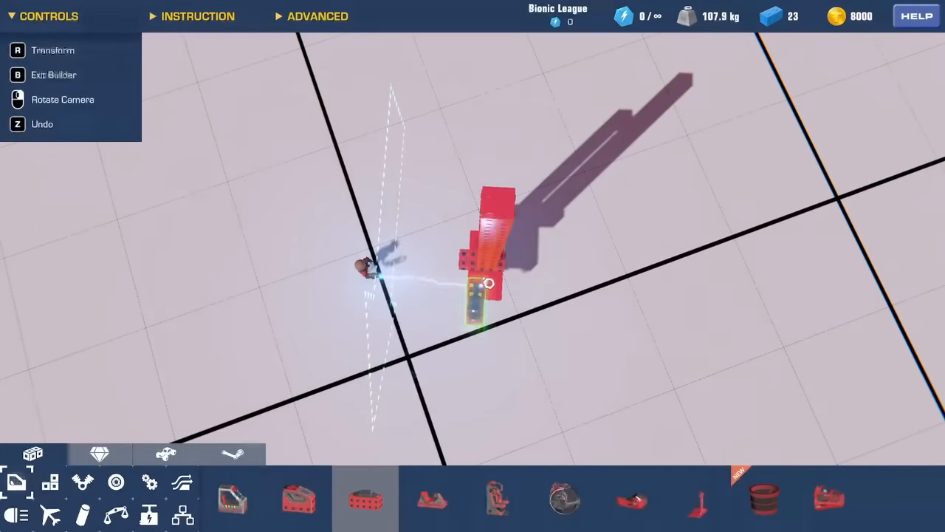
left_click(487, 288)
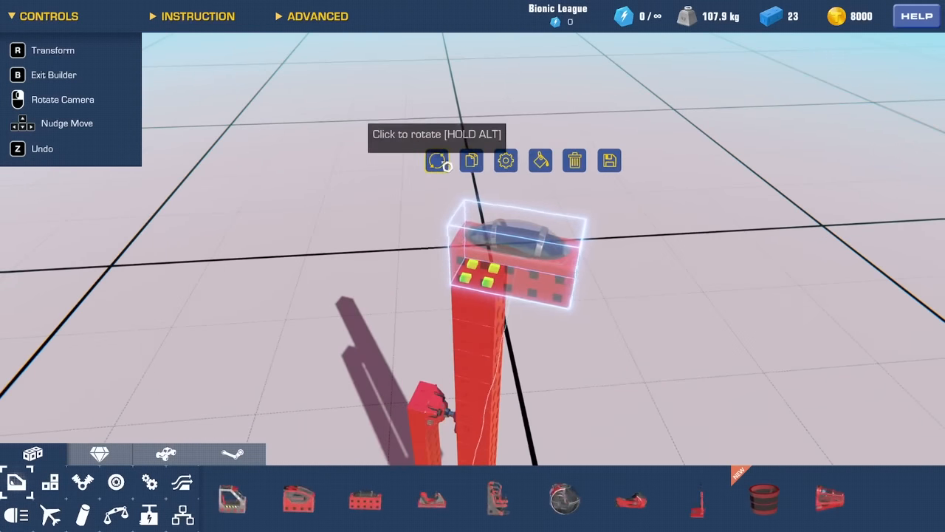
left_click(437, 159)
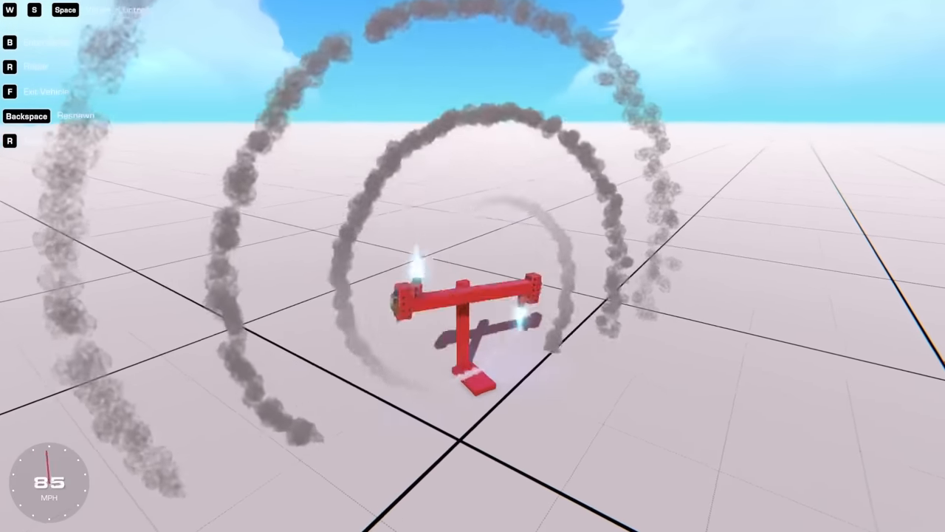
Step: Spin the T-shaped catapult arm fast enough to leave smoke rings
key("w")
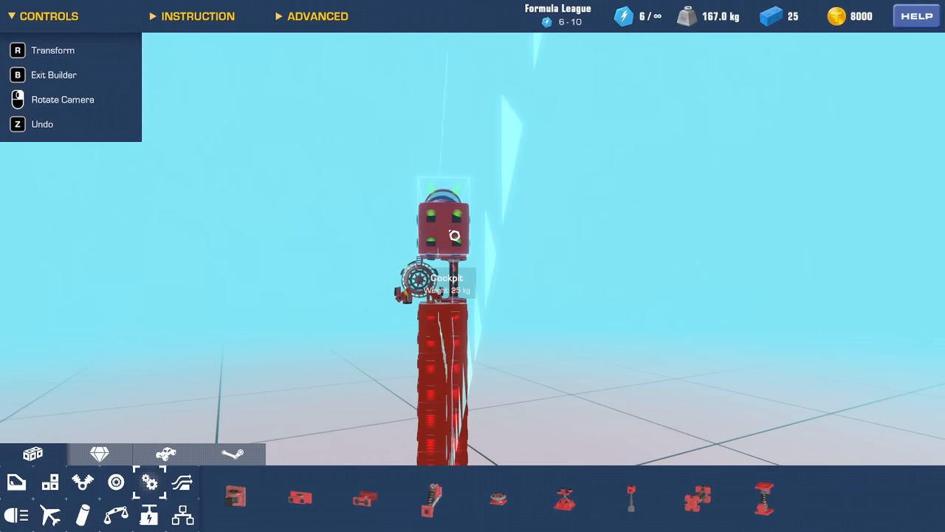
Step: Clear the Space activation key from the tower-top cube in its Toggle/Delay/Duration settings
left_click(443, 224)
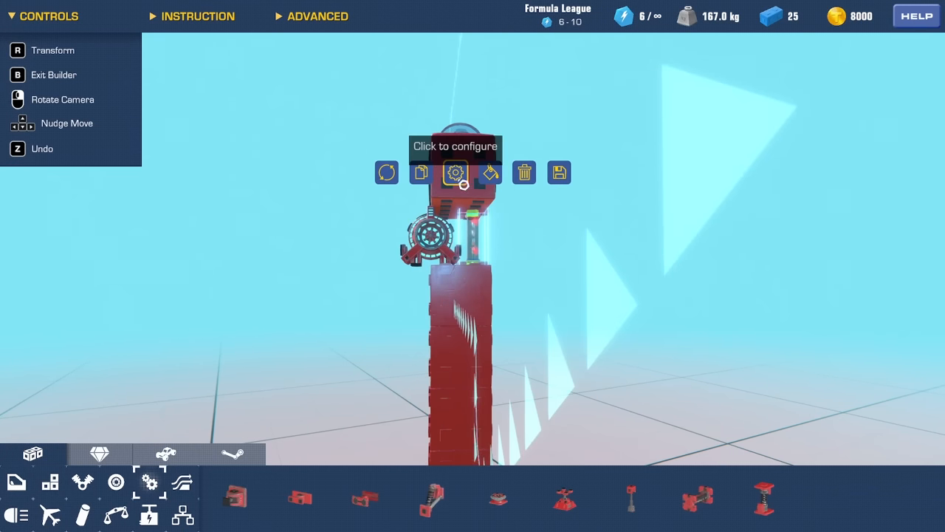
left_click(455, 171)
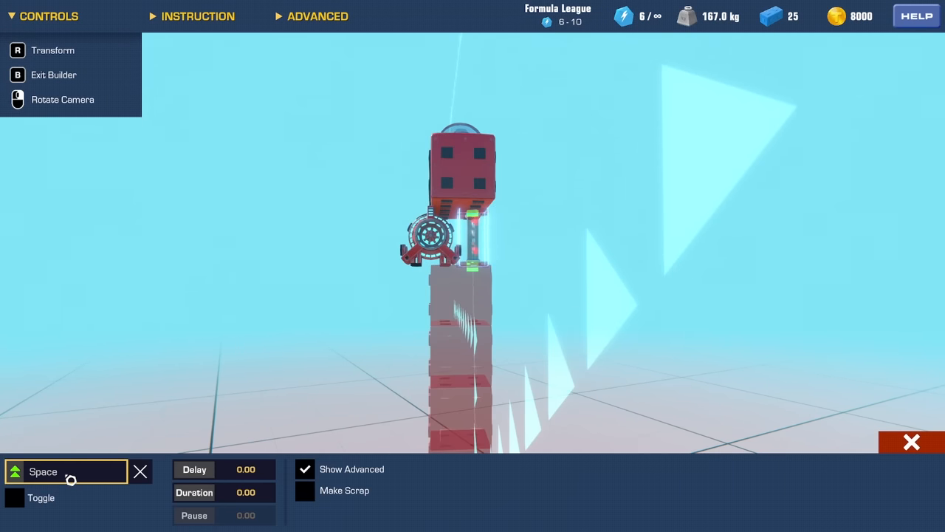
mouse_move(141, 471)
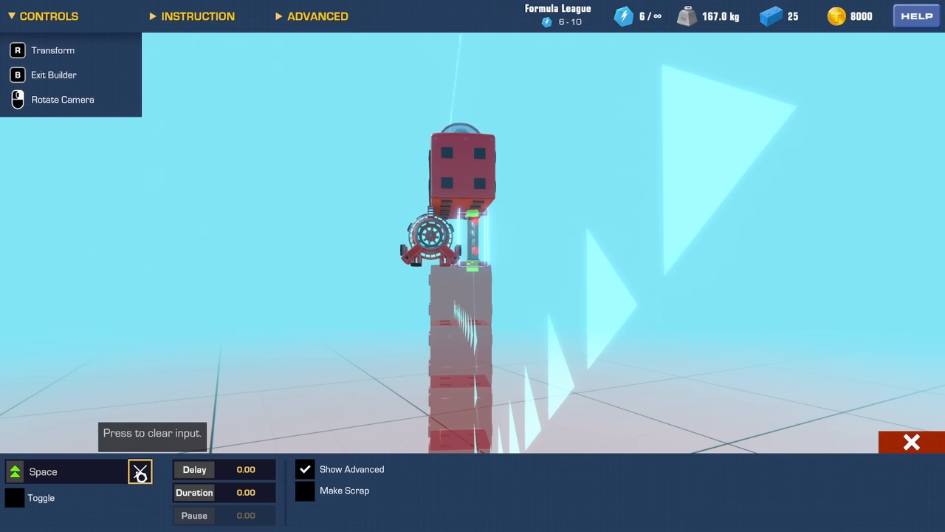
left_click(139, 471)
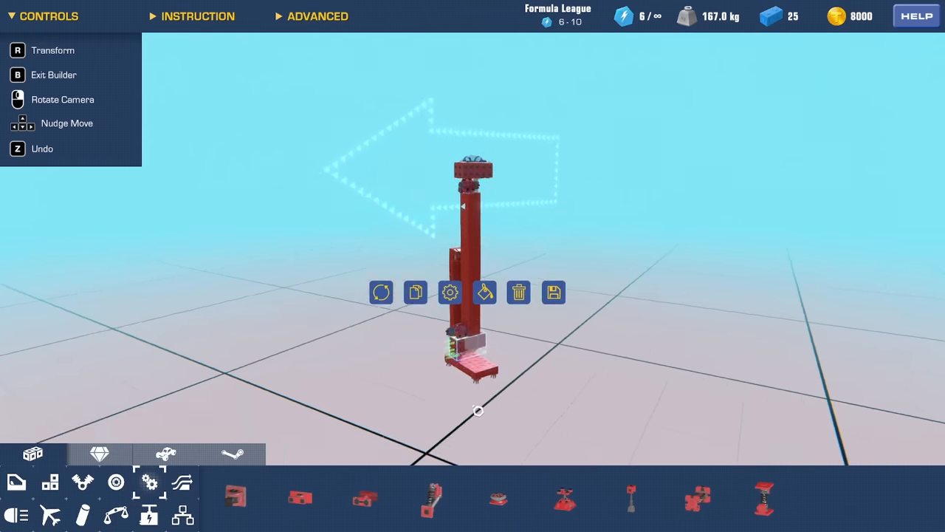
scroll("down", 3)
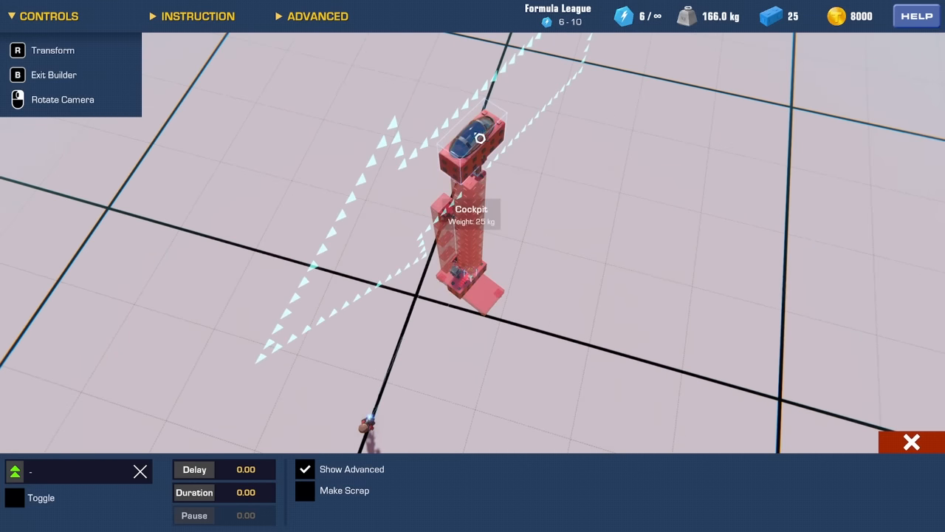
Step: Leave the builder and get into the spawned tall catapult arm
left_click(54, 74)
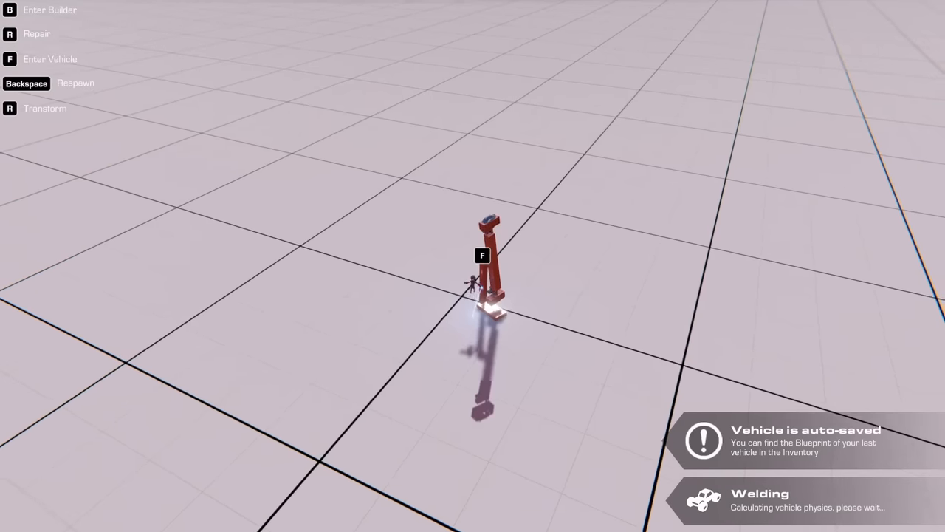
key("f")
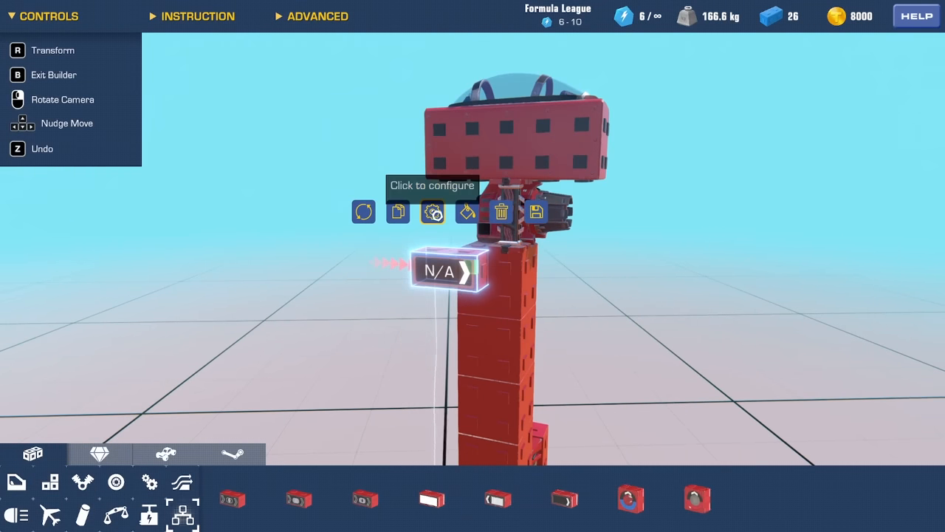
Step: Review the altitude sensor's Altitude and Output settings, then duplicate a block
left_click(431, 213)
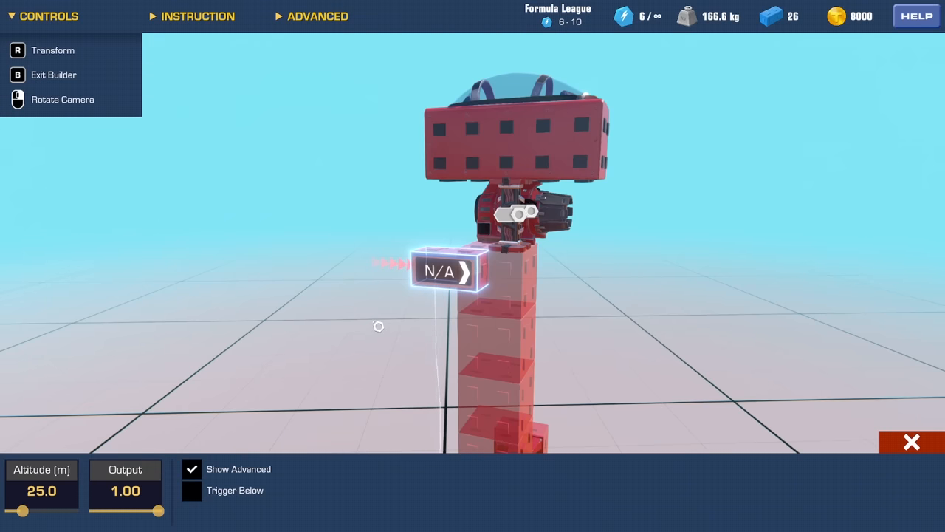
scroll("down", 3)
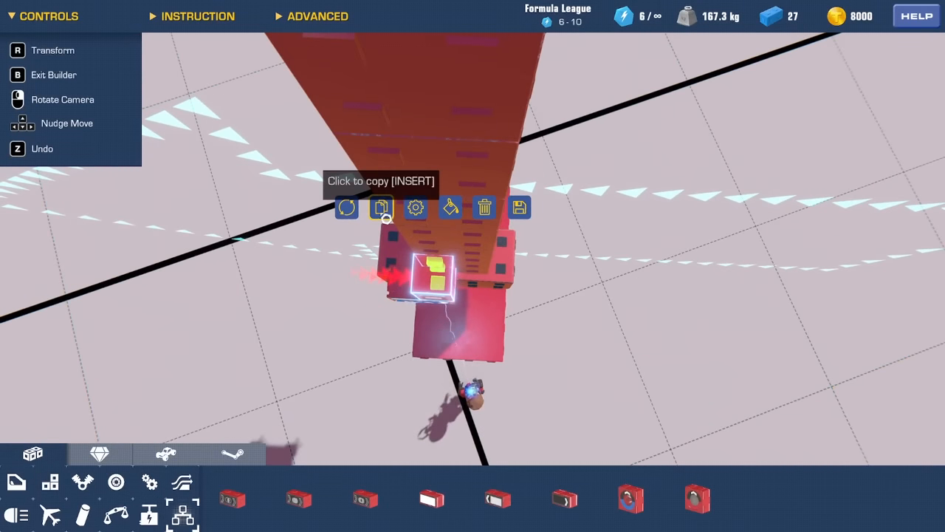
left_click(381, 207)
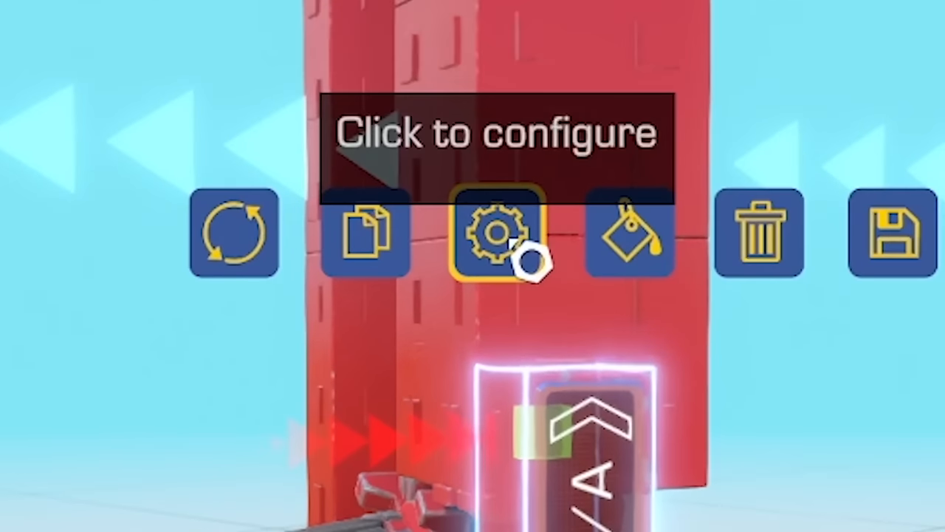
Step: Set the second altitude sensor's trigger altitude to 106 m
left_click(496, 233)
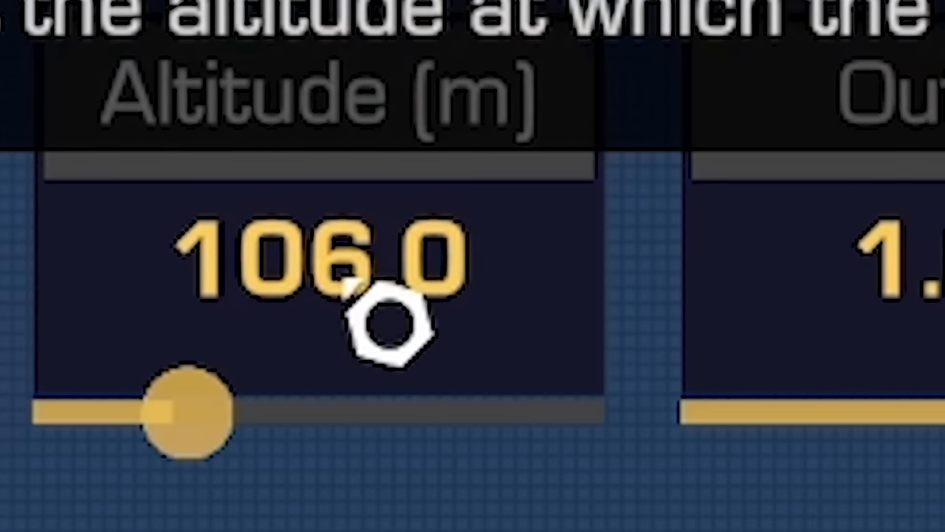
mouse_move(387, 328)
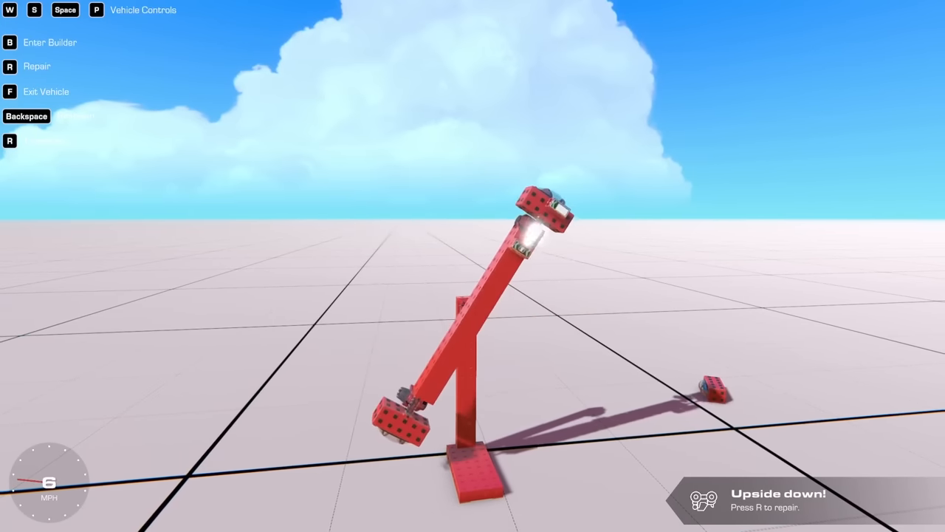
Step: Spin the catapult arm with R until it swings round and flings a block off
key("r")
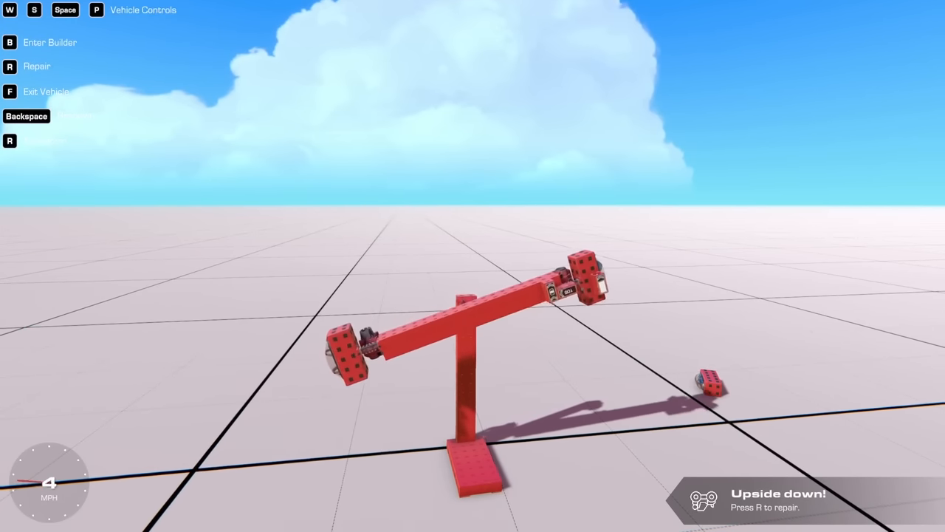
key("r")
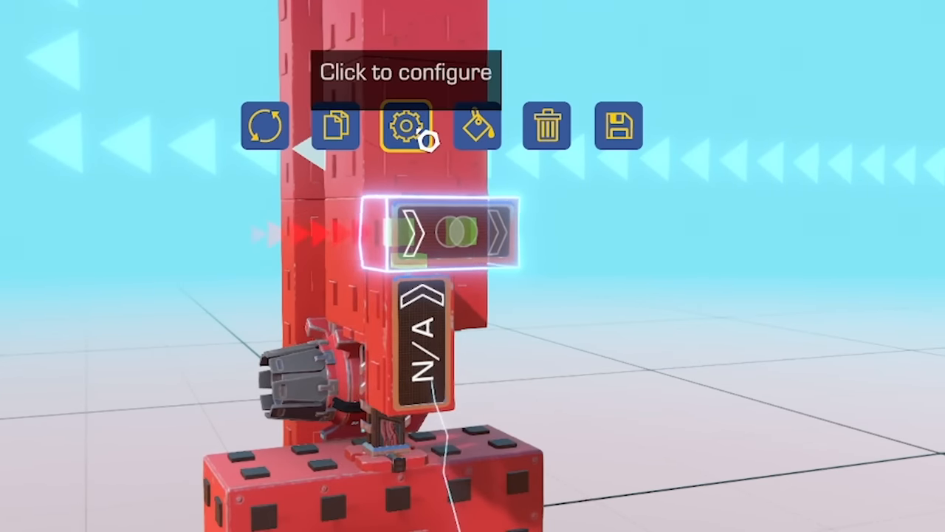
Step: Adjust the settings of the logic block stacked above the sensor
left_click(406, 126)
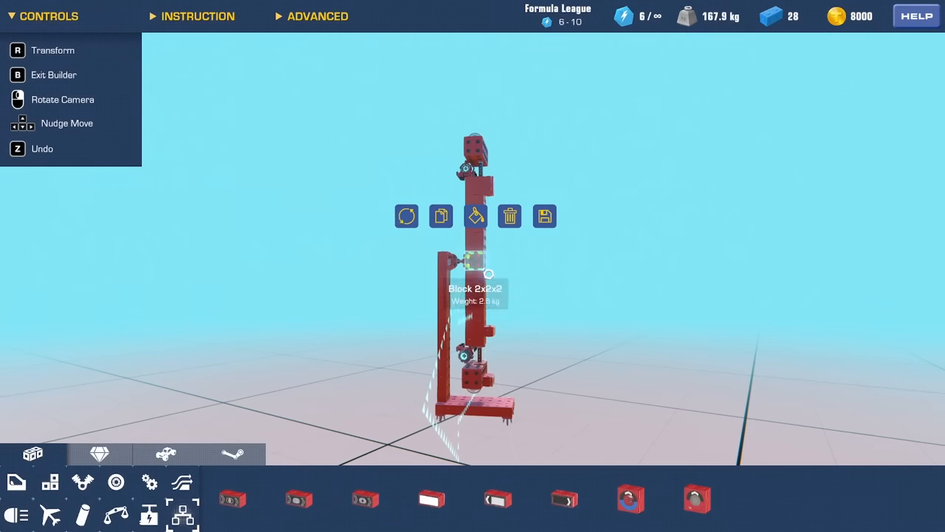
Step: Spawn the red catapult arm in the world, watch its top launch skyward, then return to building
left_click(508, 215)
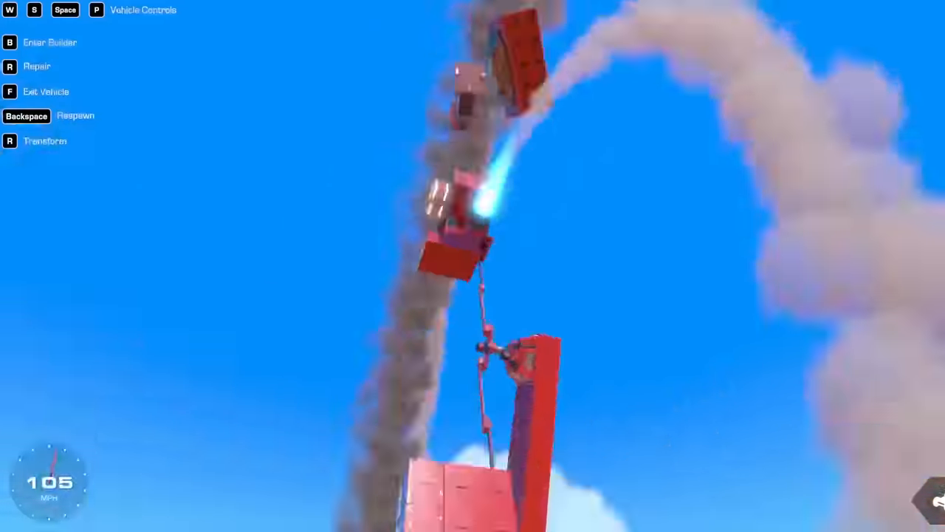
key("Backspace")
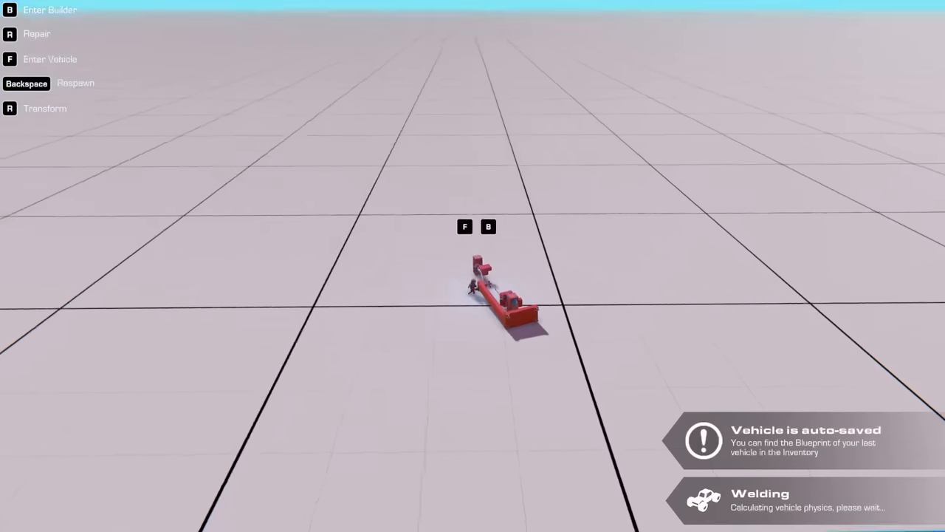
key("f")
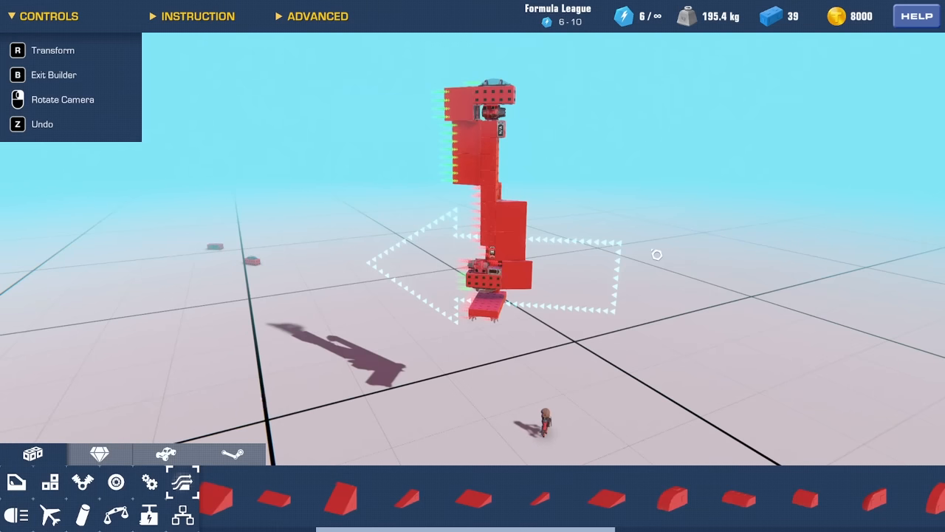
Step: Spawn the hinged arm on its L-shaped frame to test it, then go back to the builder
key("b")
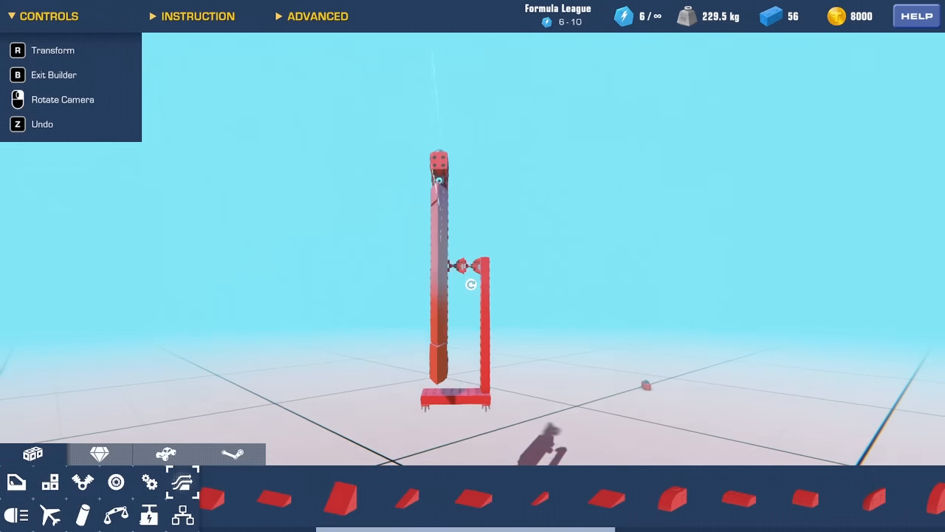
key("b")
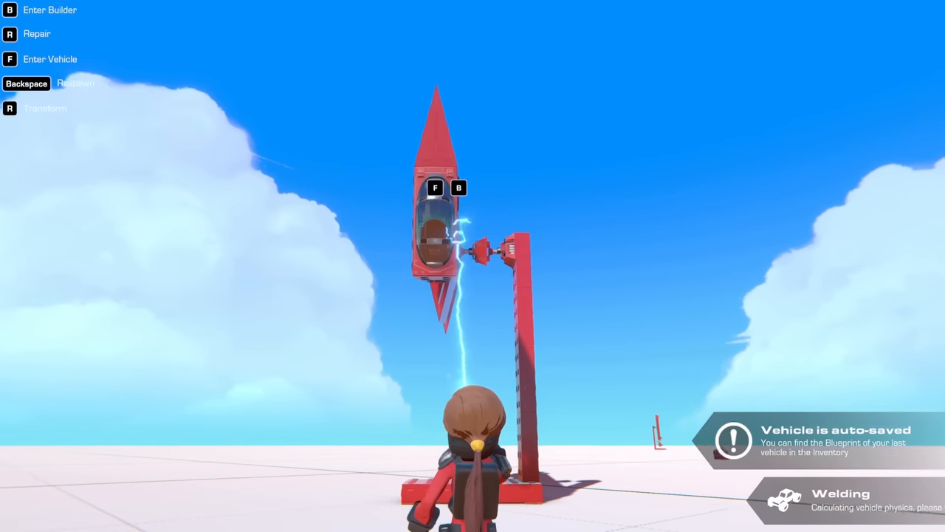
key("f")
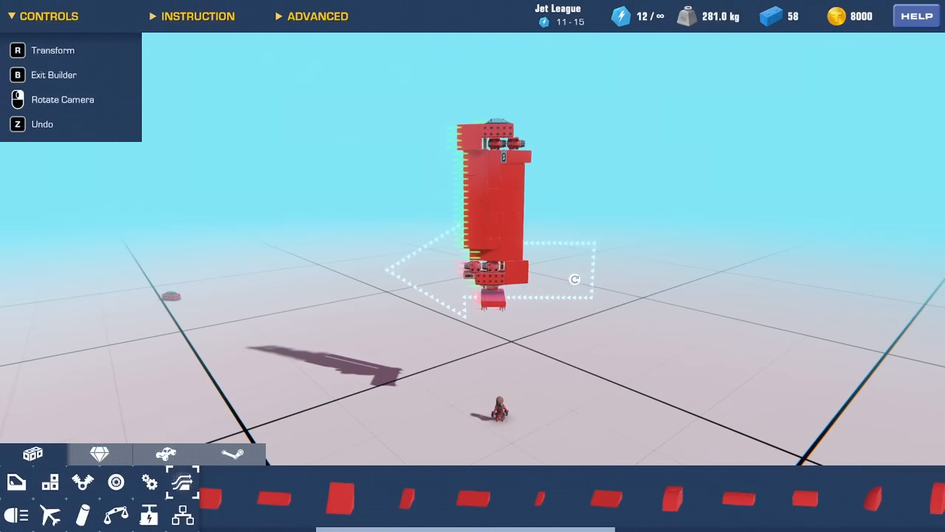
Step: Spawn the extended tall tower so it swings up on its arm above the support post
key("b")
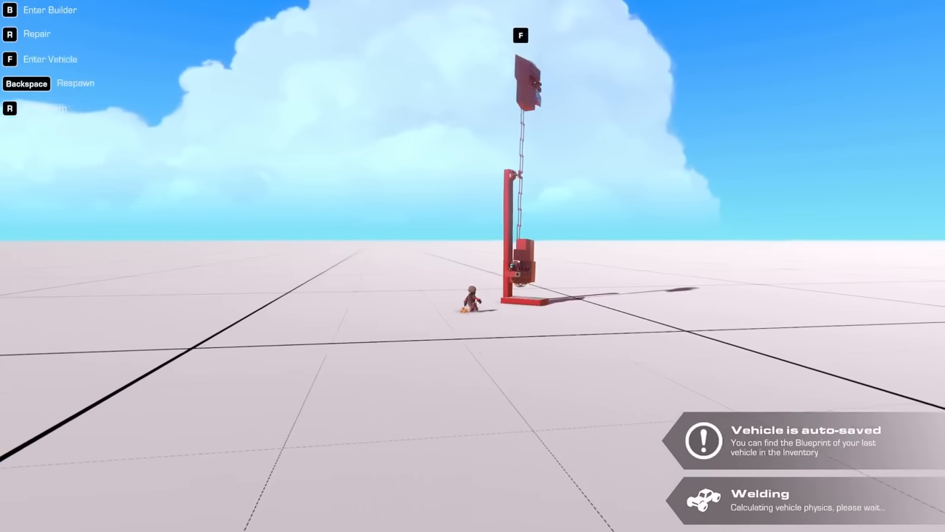
Step: Add beams and saved parts along the column in the builder, then spawn the taller arm
key("f")
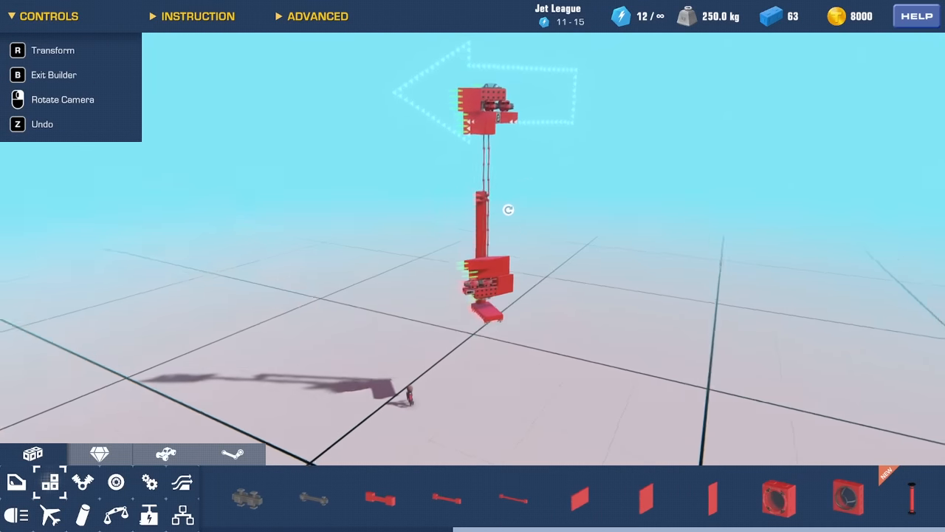
left_click(465, 277)
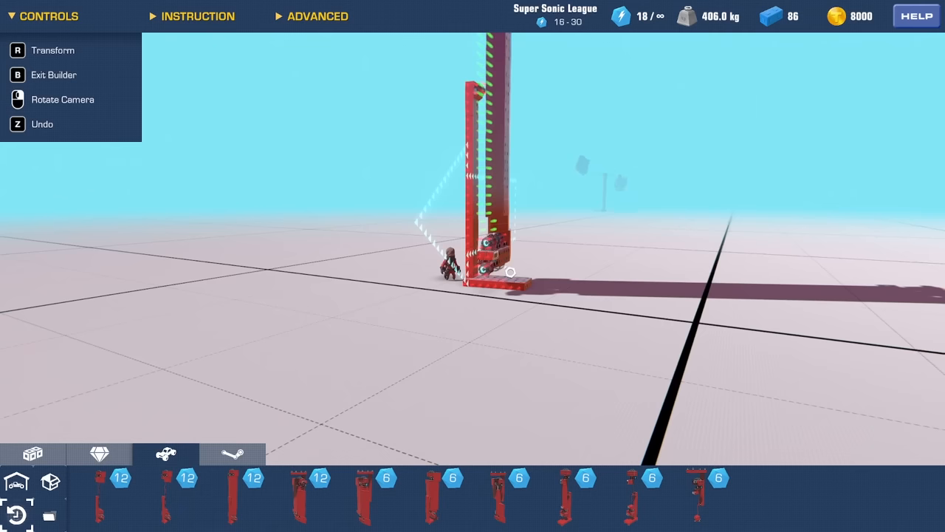
key("b")
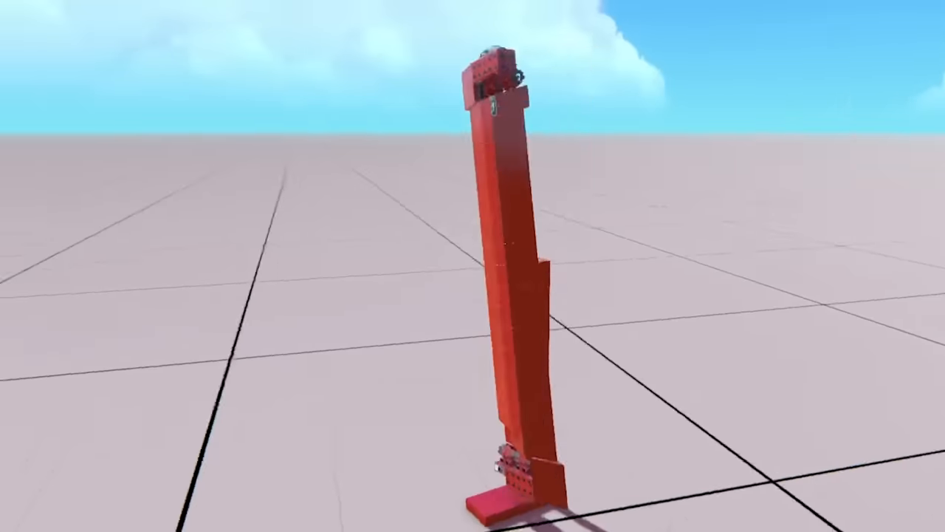
Step: Return to the builder to chain joints into a long thin section with blocks and a cone tip
key("Escape")
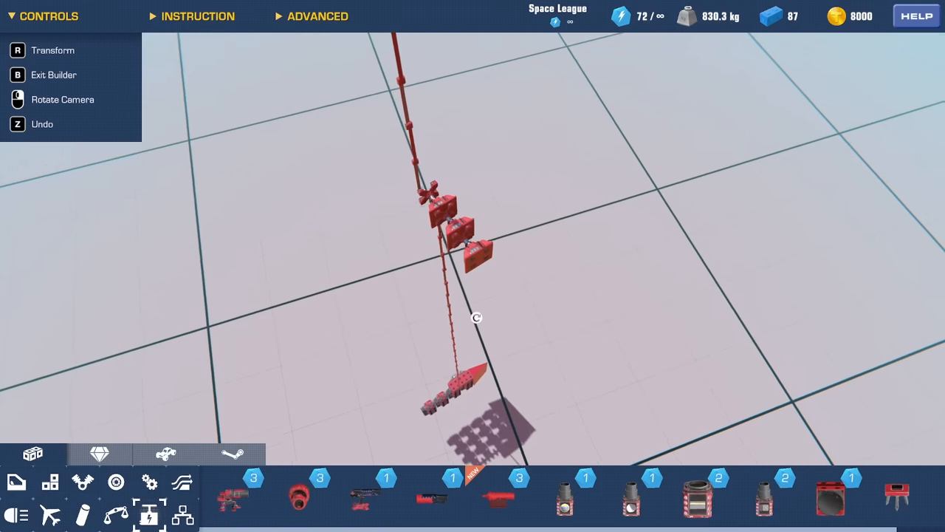
Step: Build the two pillars with a crossbeam and spawn the catapult for a first test
left_click(51, 481)
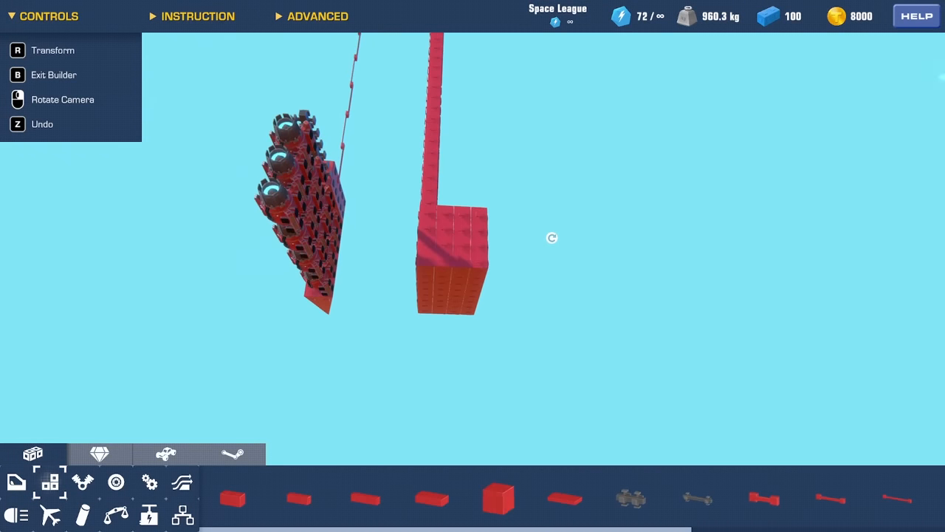
key("b")
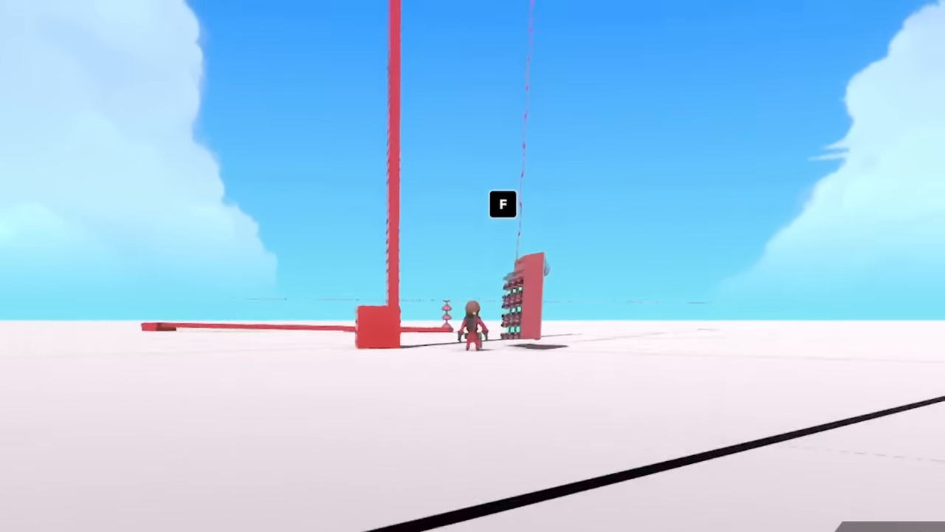
key("f")
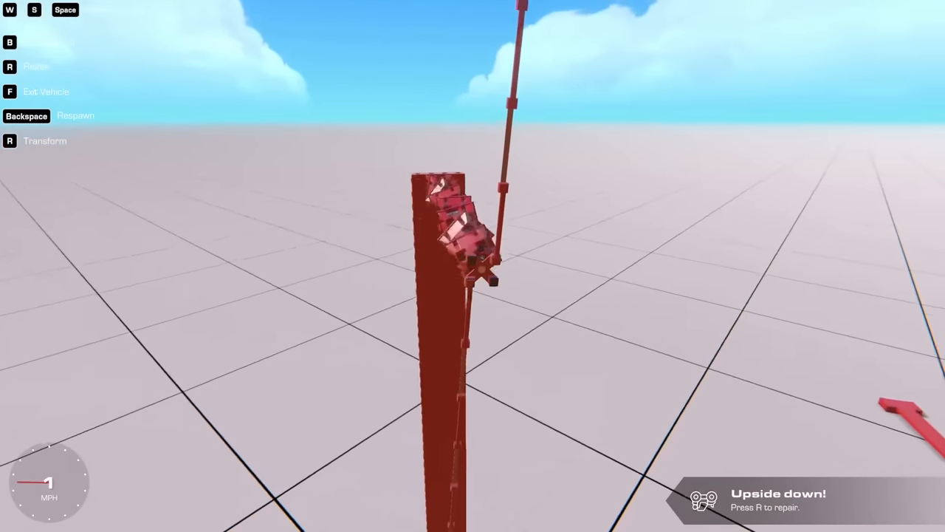
Step: Adjust the structure, try it in the world again, then resume building
key("r")
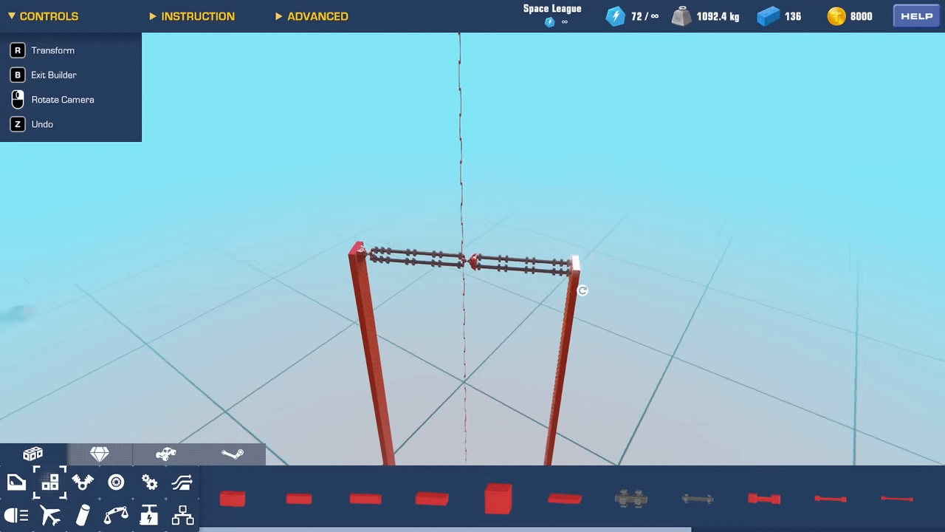
key("b")
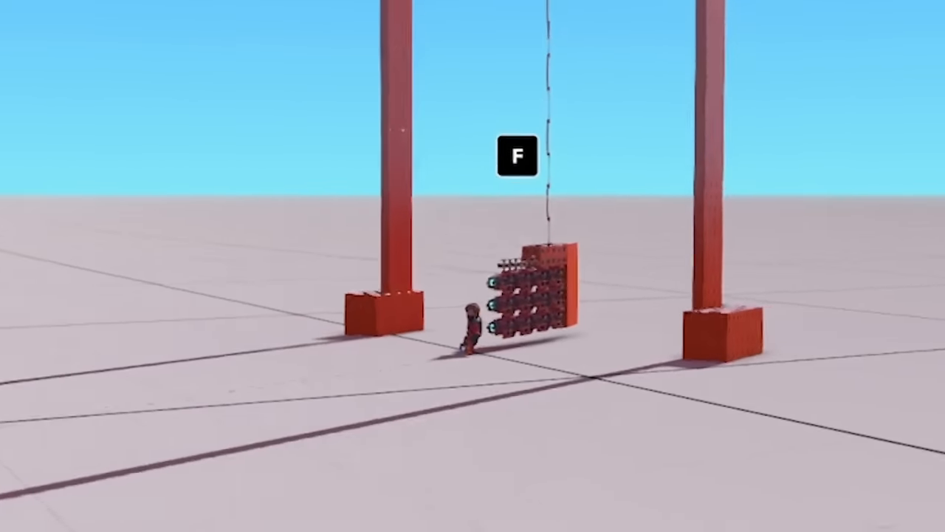
key("f")
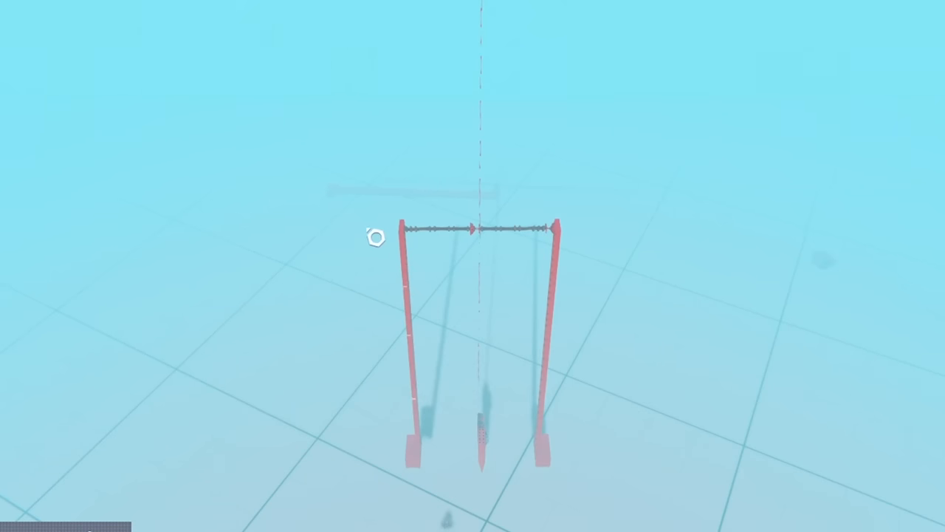
mouse_move(490, 456)
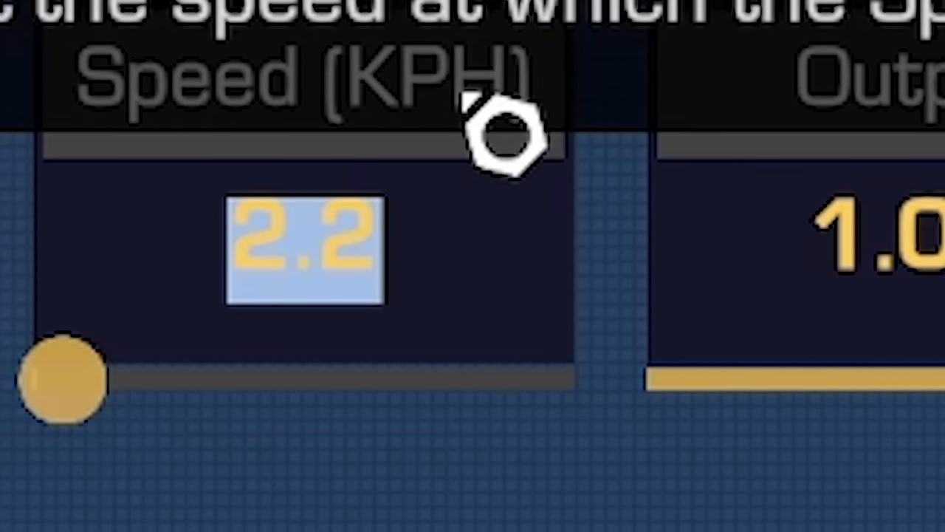
Step: Set the speed sensor threshold to 800 KPH and hang the thruster cluster from the line
type("800")
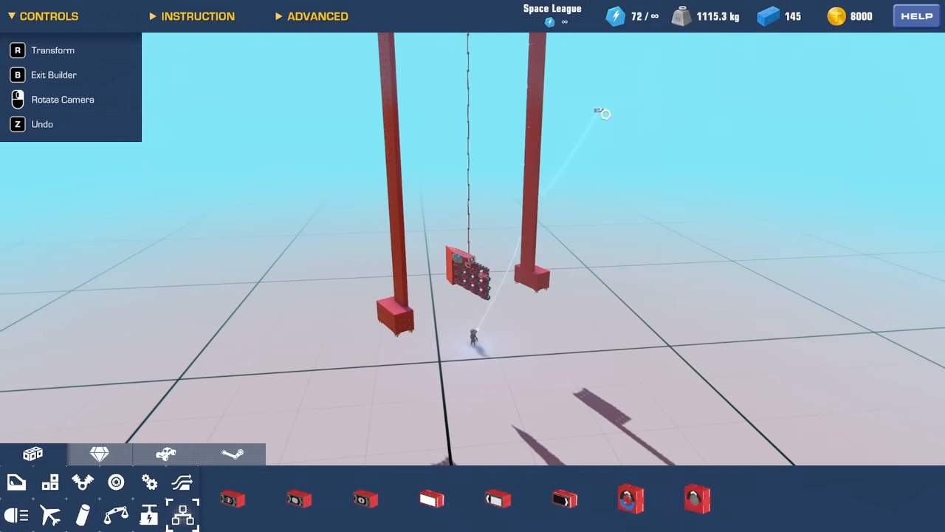
left_click(457, 269)
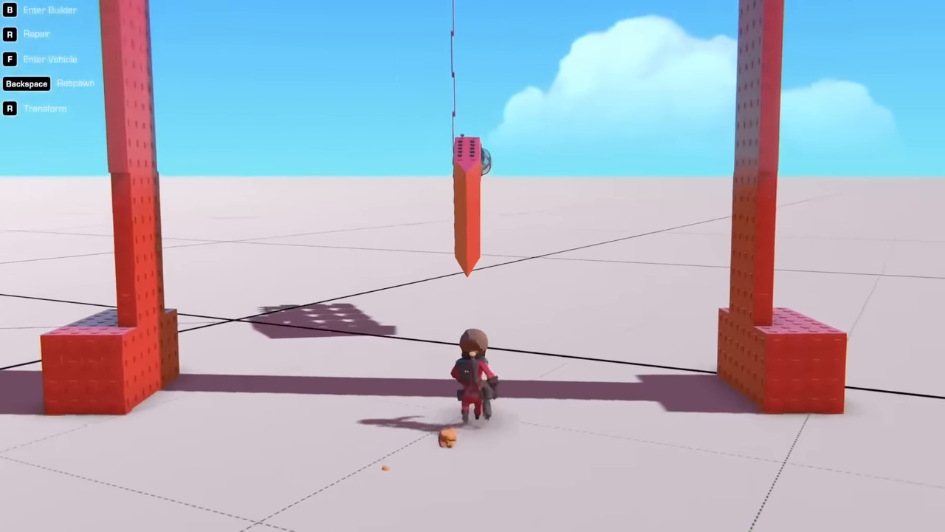
Step: After watching the hanging arm in the world, go back to building the catapult
key("f")
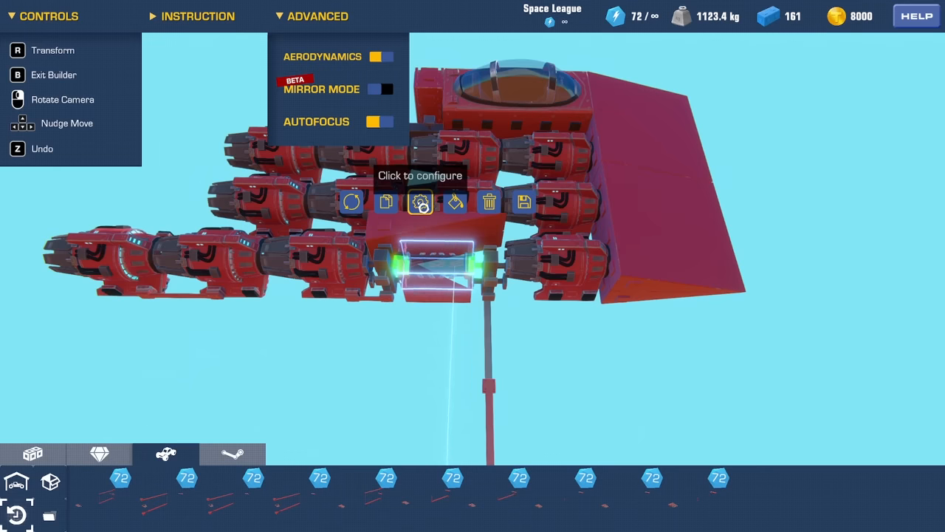
Step: Make the detachable block release on a toggle input and recolour it
left_click(421, 202)
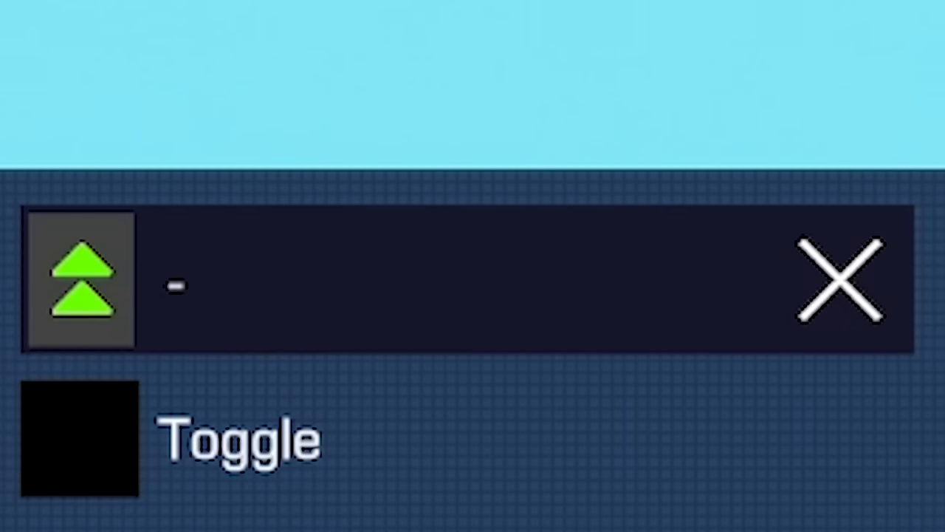
left_click(841, 280)
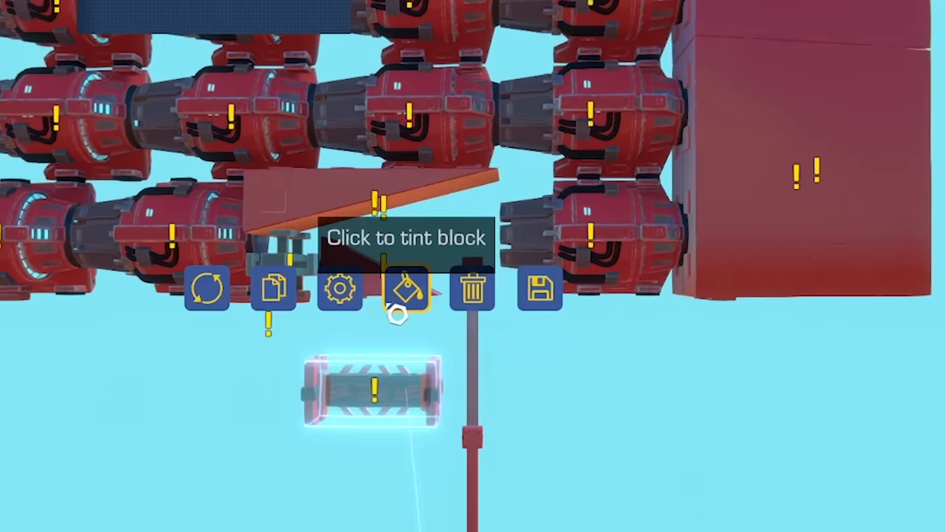
left_click(339, 288)
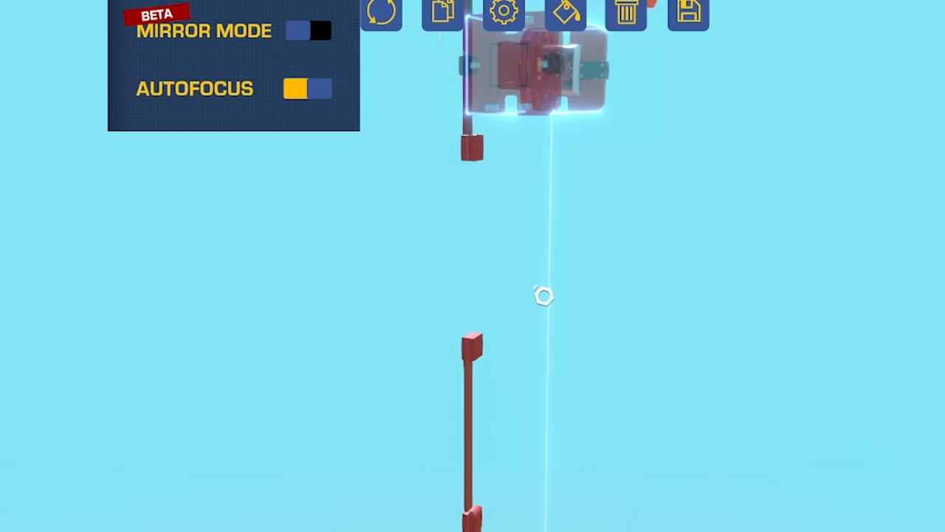